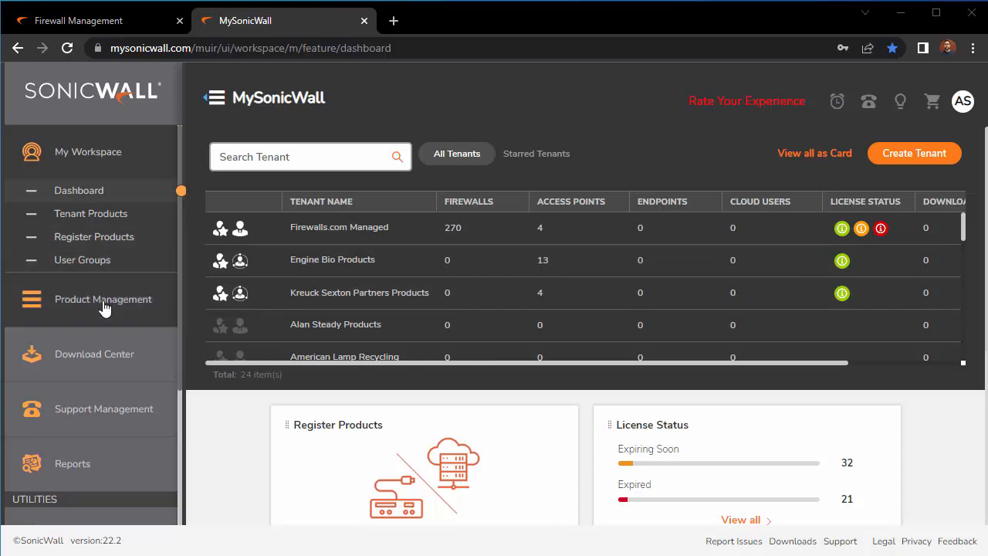
# Open My Products under Product Management to list the FWC LAB 1 firewall.
pyautogui.click(103, 299)
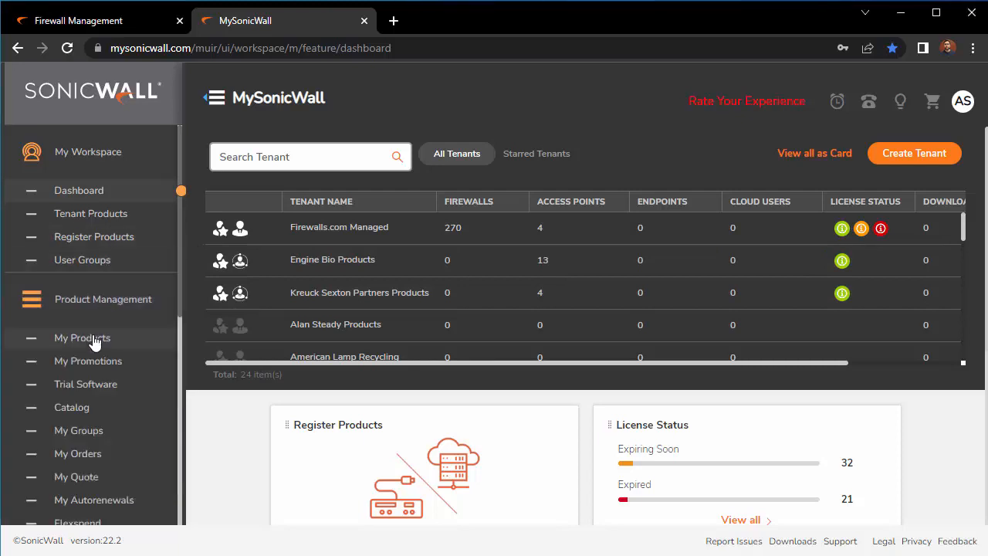
pyautogui.click(82, 338)
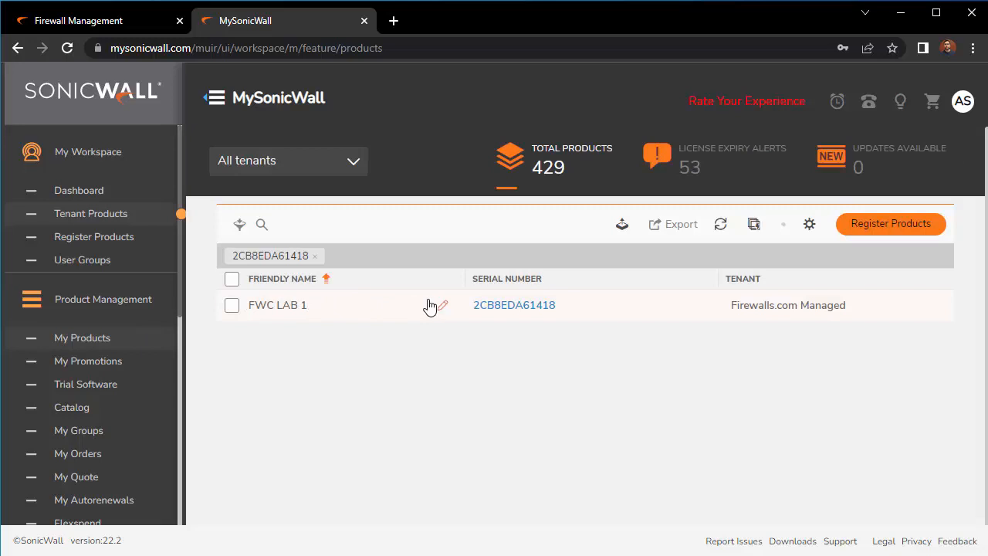
pyautogui.moveTo(465, 318)
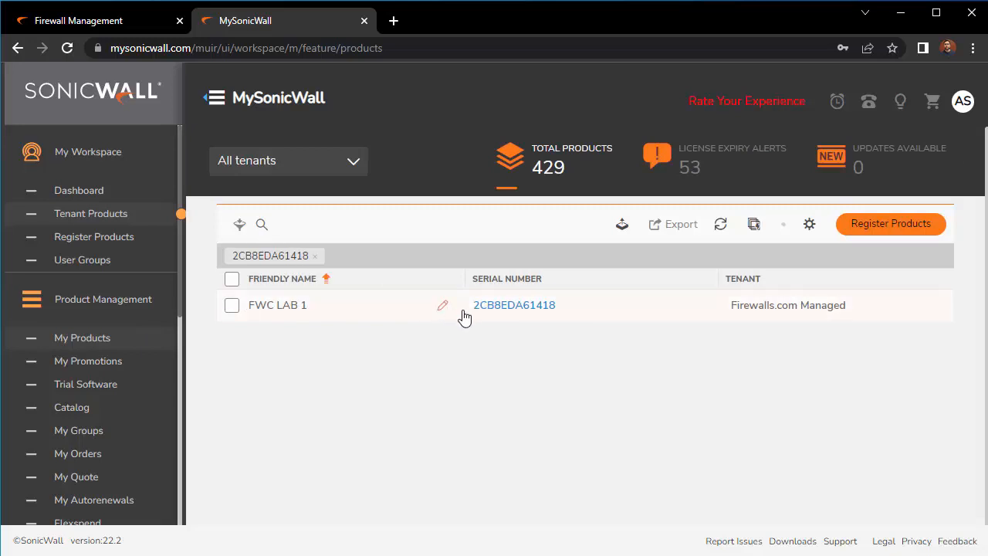
# Show FWC LAB 1's Firmware tab and scroll to the available TZ 270W downloads.
pyautogui.click(514, 305)
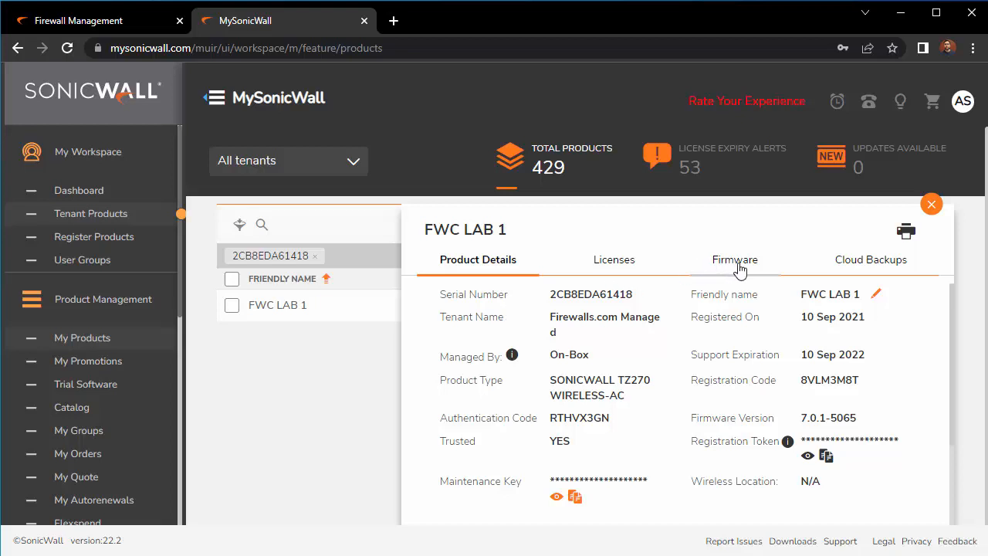
pyautogui.click(732, 259)
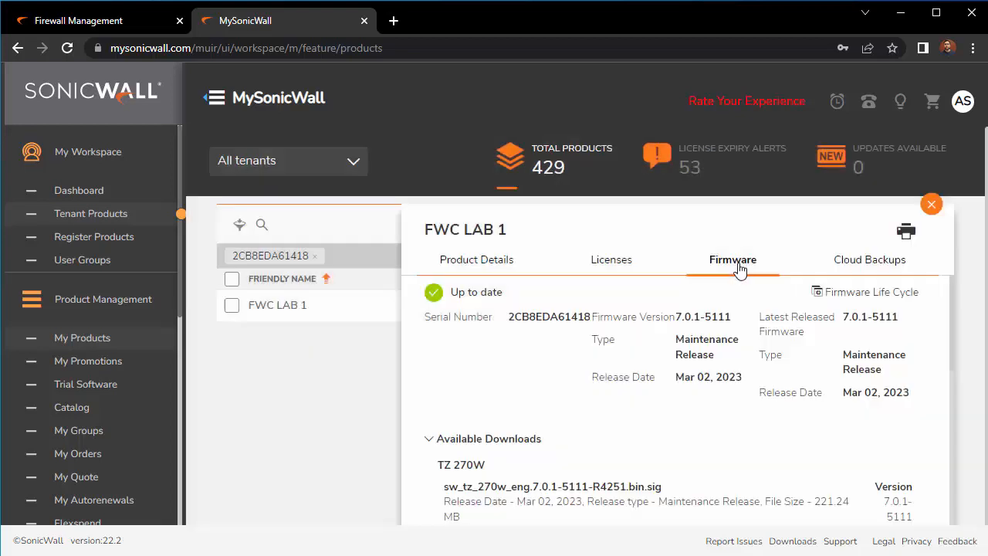
pyautogui.scroll(-3)
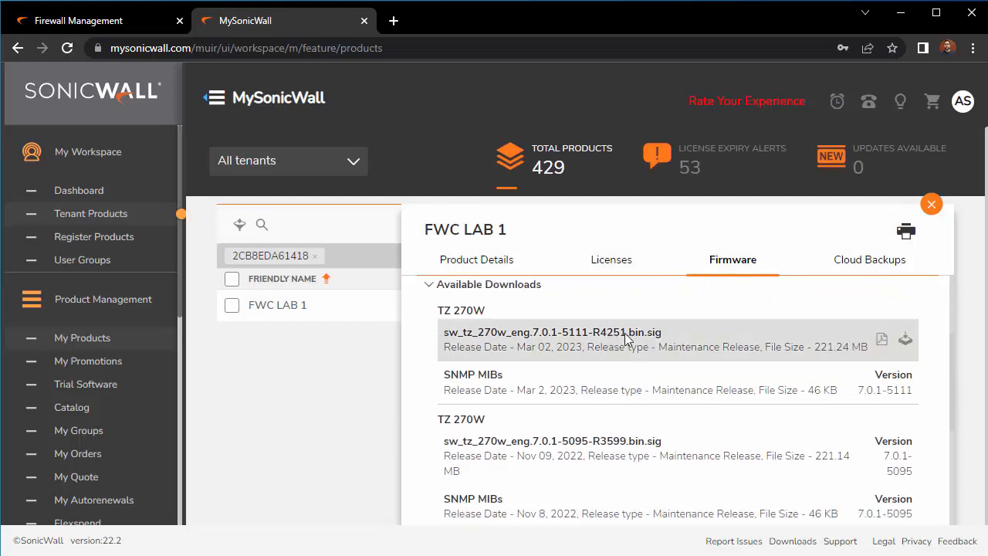
pyautogui.moveTo(652, 342)
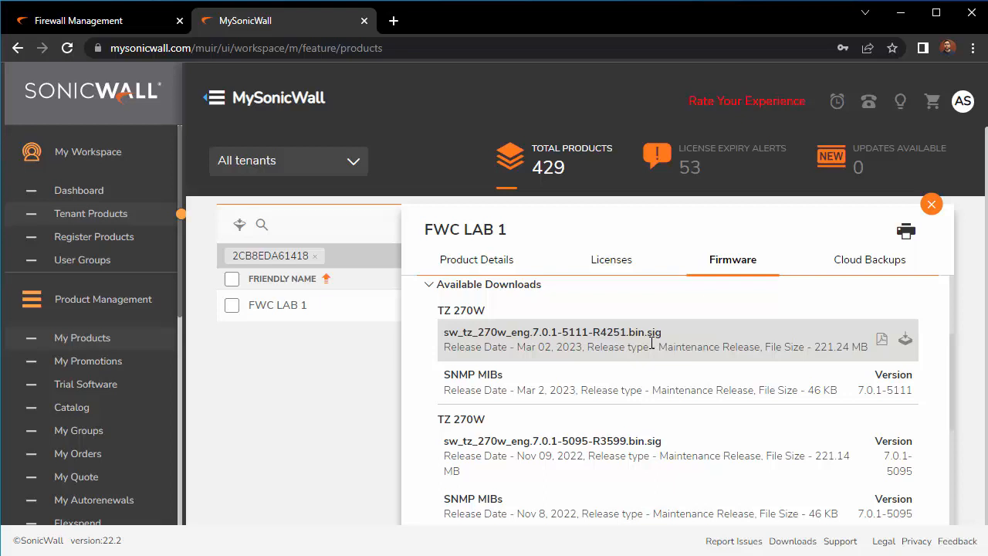
pyautogui.moveTo(651, 342)
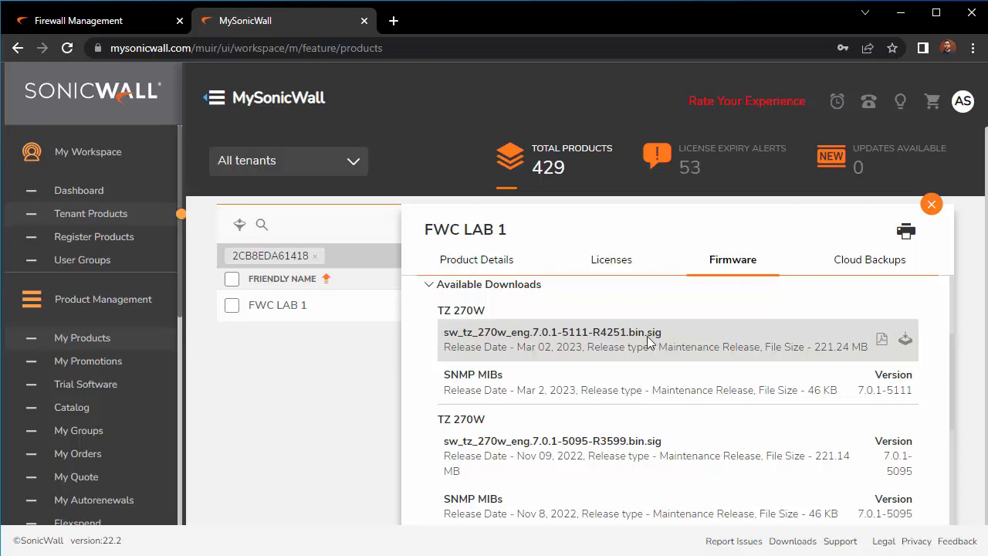
pyautogui.moveTo(625, 338)
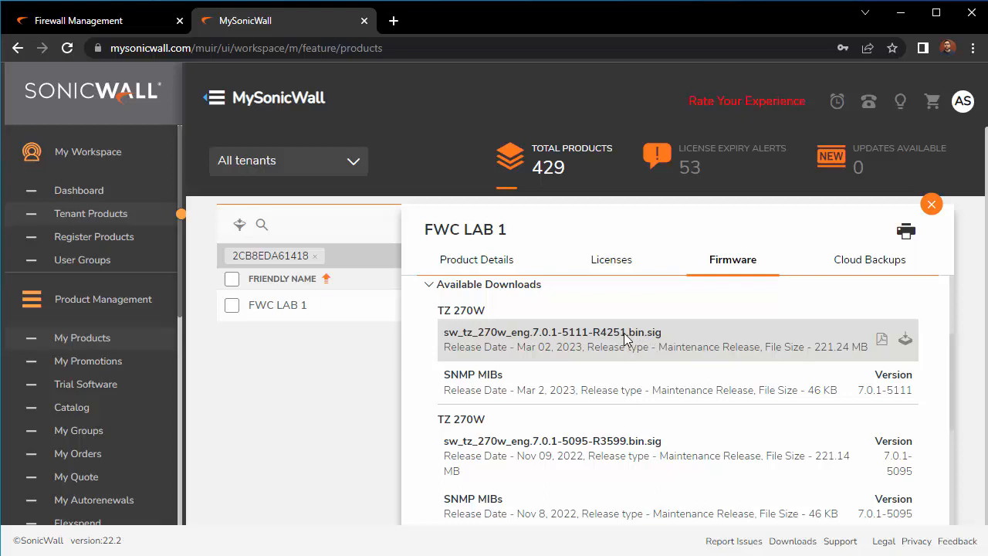
pyautogui.moveTo(637, 341)
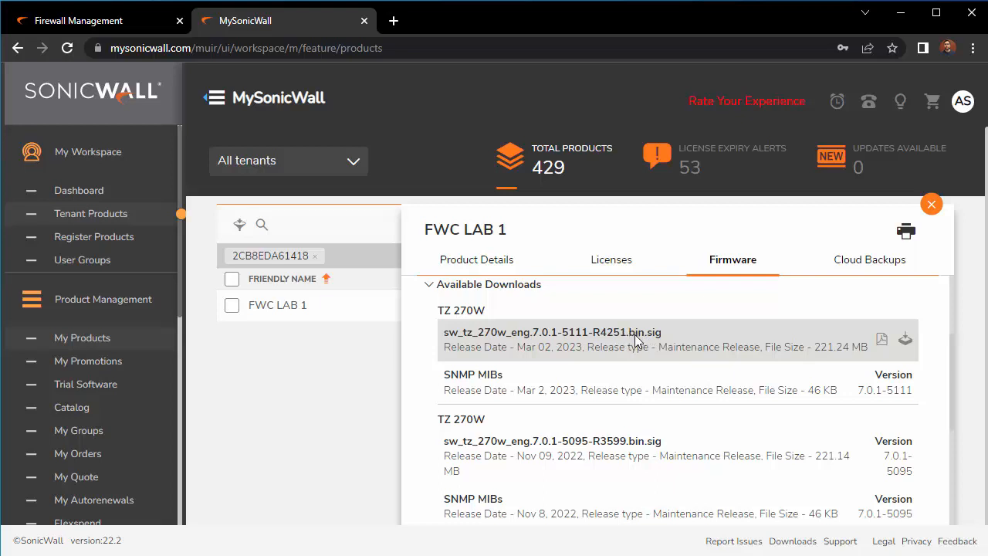
pyautogui.moveTo(907, 340)
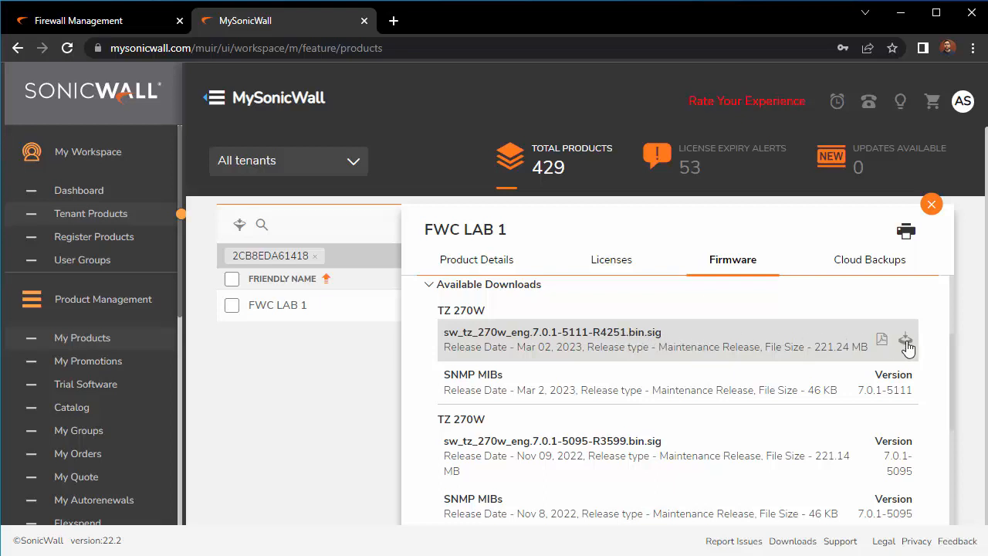
# Download sw_tz_270w_eng.7.0.1-5111-R4251.bin.sig and save it to Downloads.
pyautogui.click(906, 340)
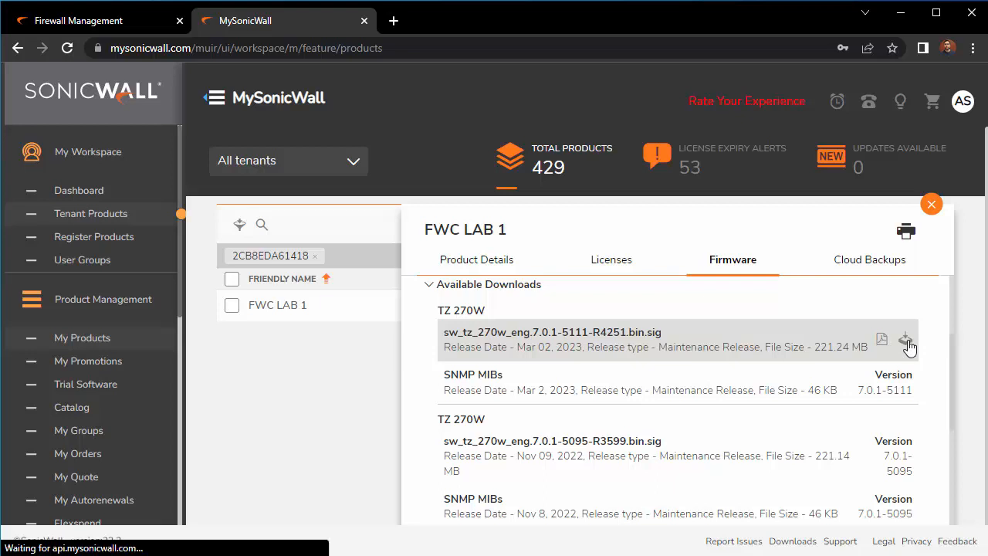
pyautogui.click(906, 339)
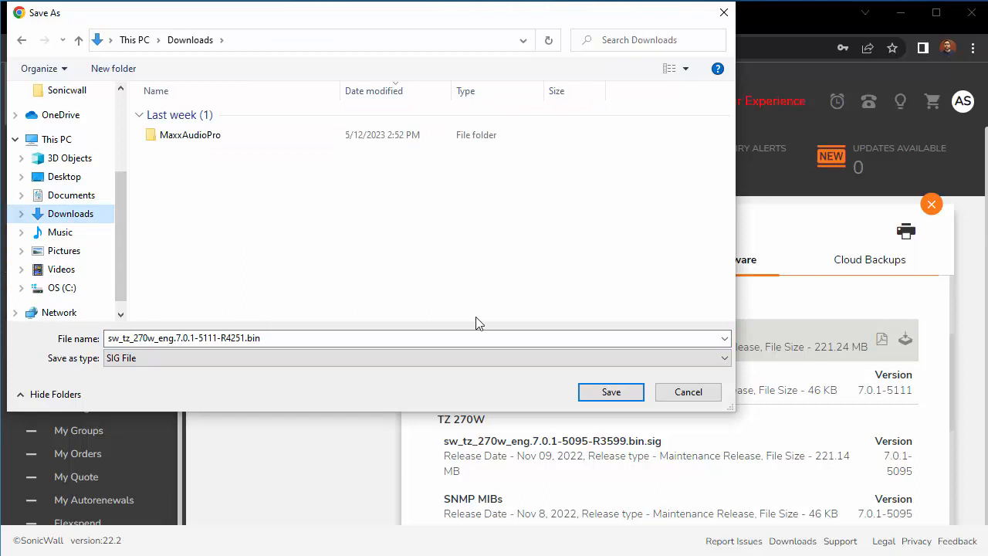
pyautogui.click(611, 391)
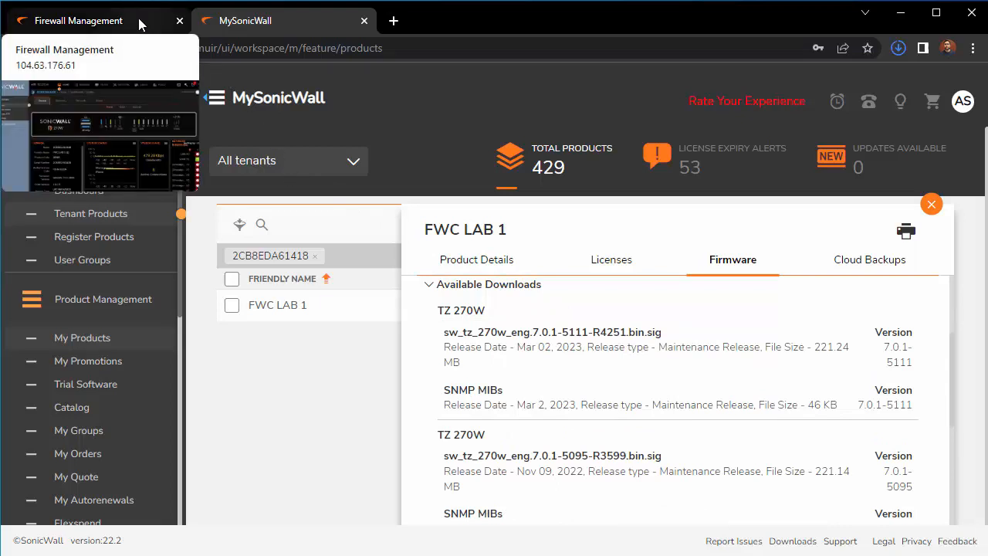
pyautogui.click(78, 21)
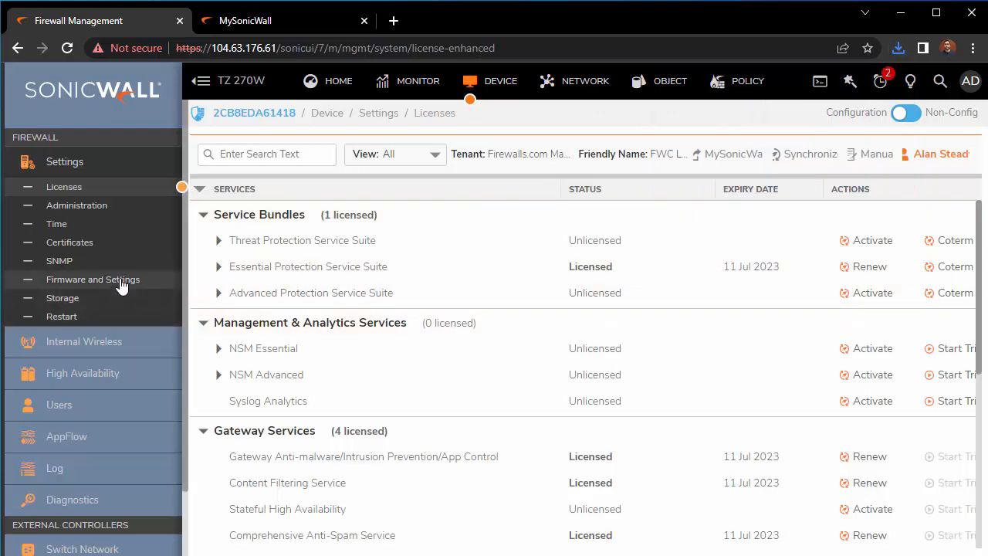
pyautogui.click(93, 279)
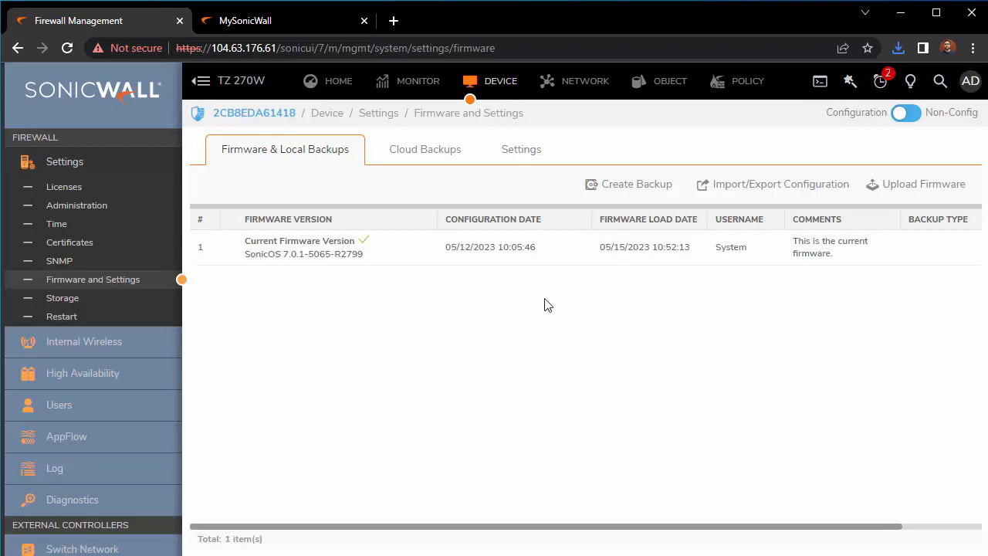
pyautogui.moveTo(671, 187)
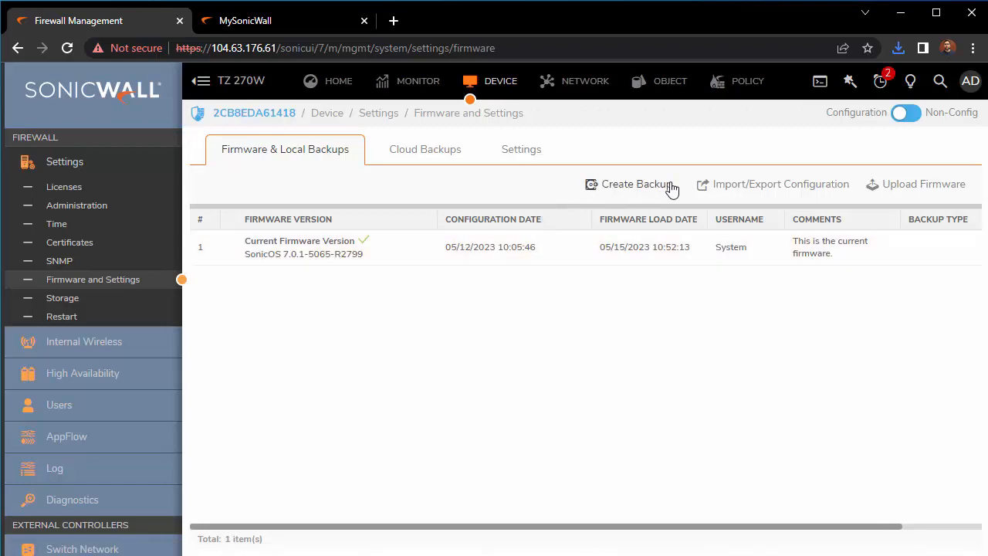
pyautogui.moveTo(678, 189)
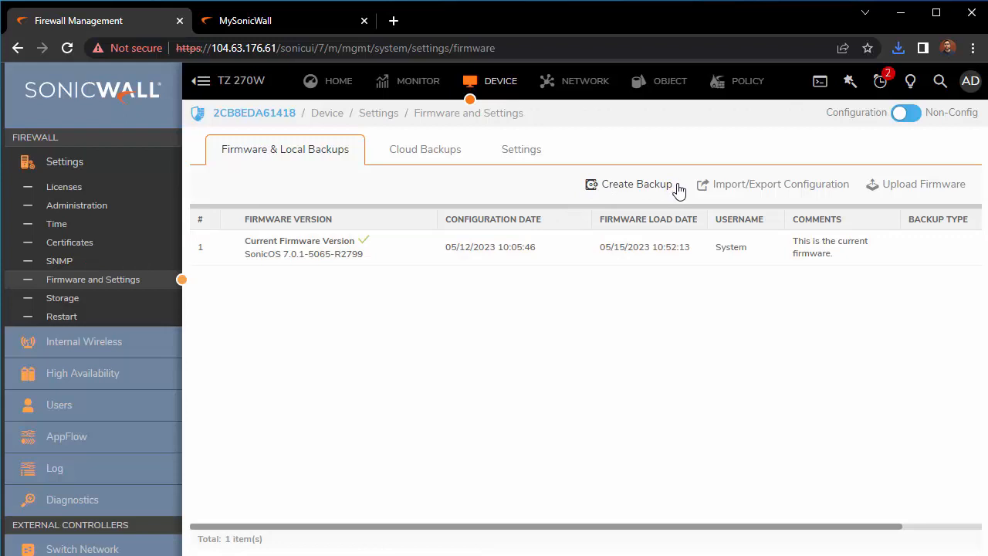
pyautogui.moveTo(687, 194)
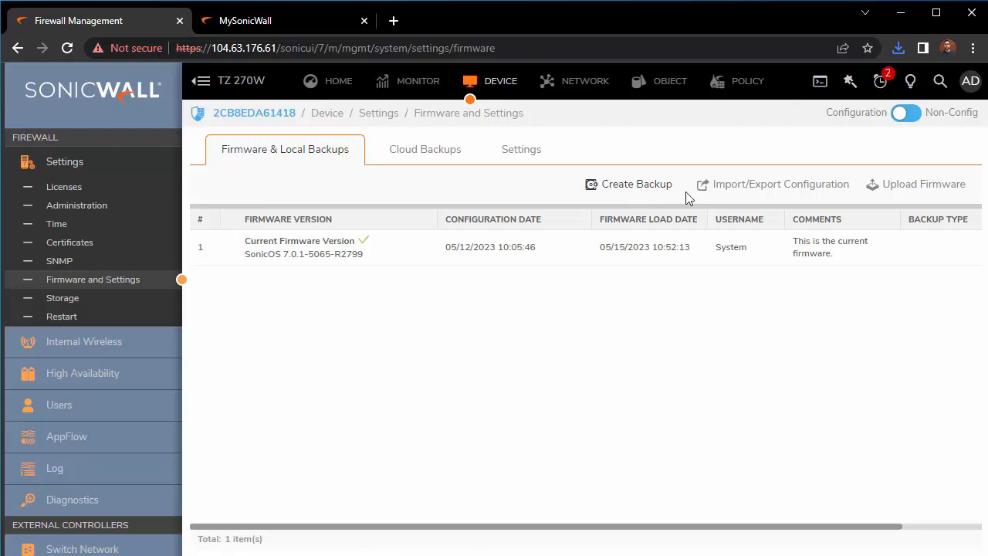
pyautogui.moveTo(493, 275)
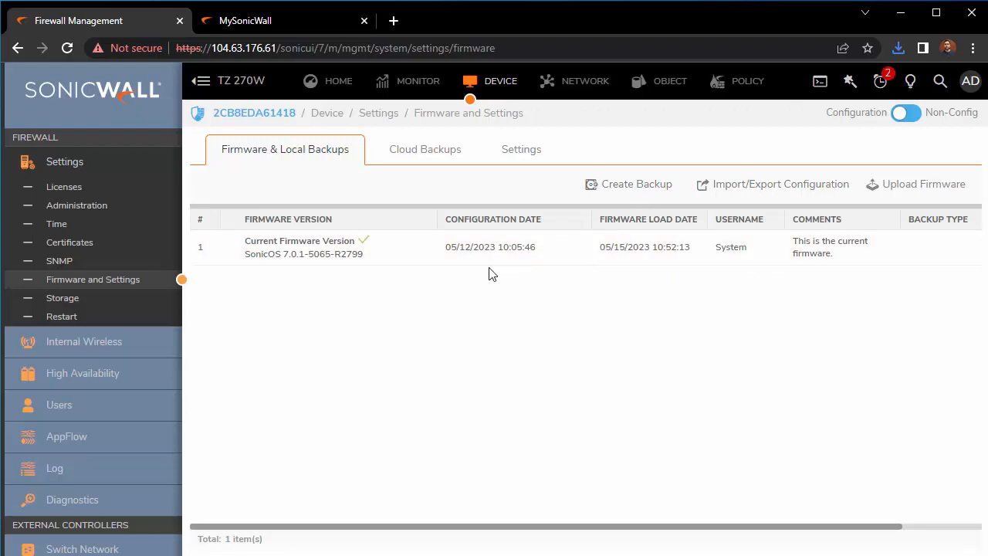
pyautogui.doubleClick(318, 253)
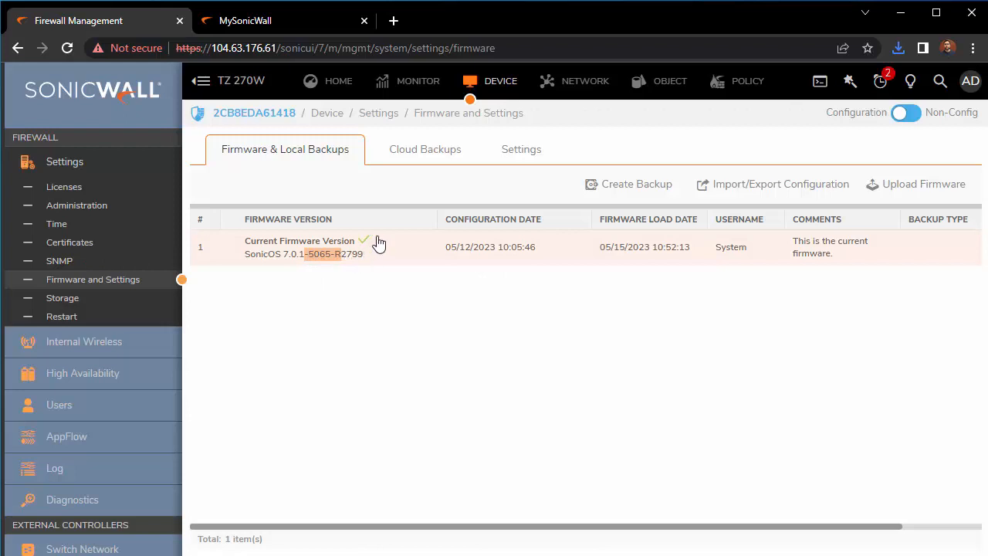
pyautogui.moveTo(416, 242)
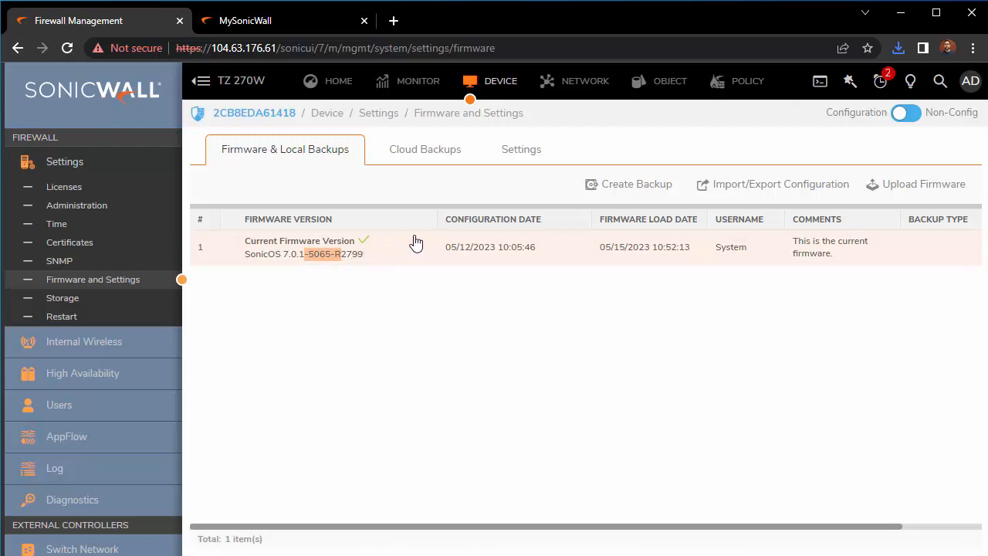
pyautogui.moveTo(597, 252)
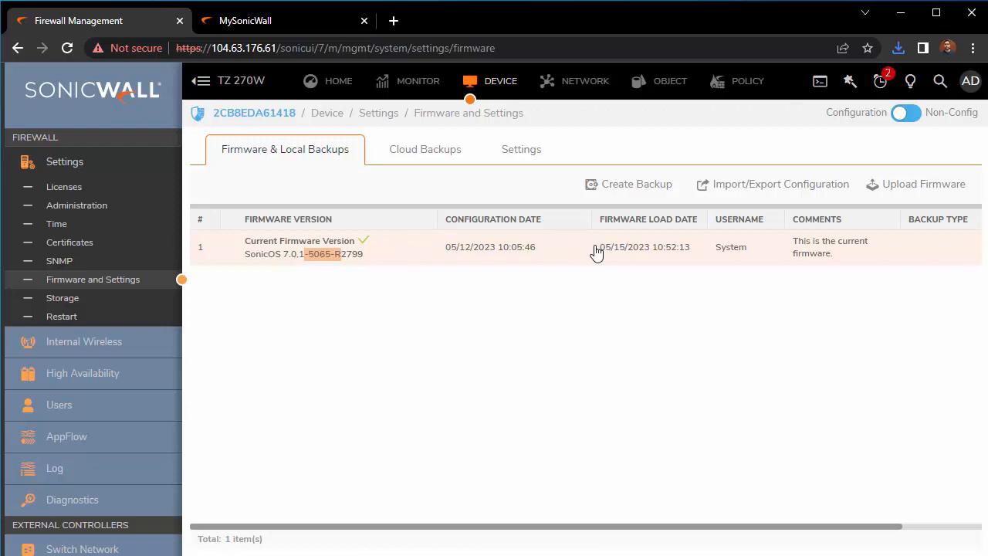
pyautogui.moveTo(893, 264)
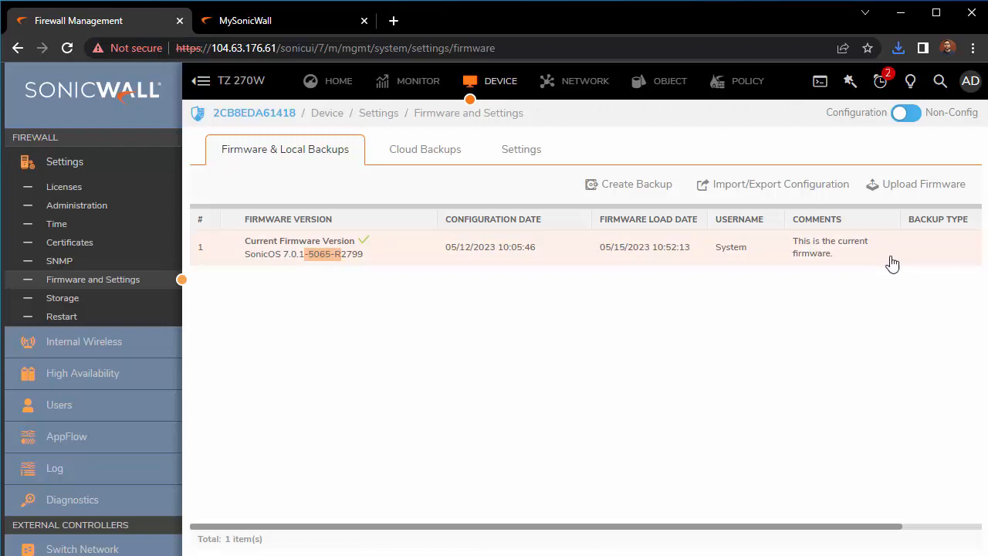
# Upload sw_tz_270w_eng.7.0.1-5111-R4251.bin.sig from Downloads, skipping the backup prompt.
pyautogui.click(923, 184)
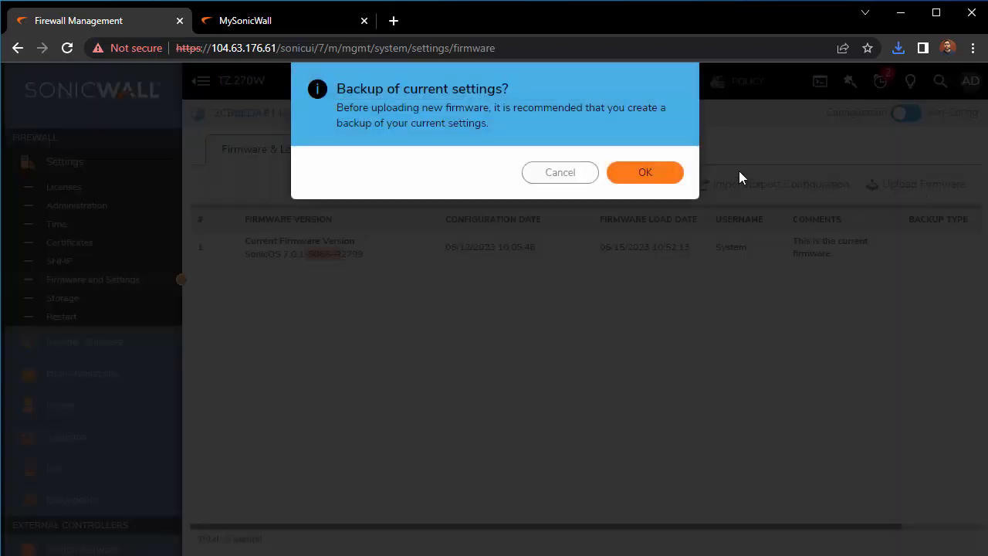
pyautogui.click(645, 173)
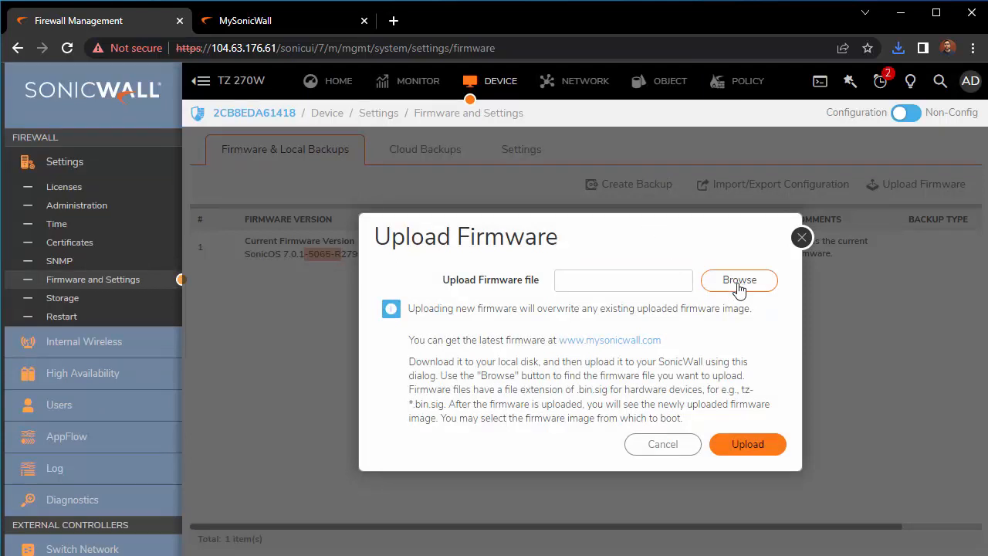
pyautogui.click(739, 279)
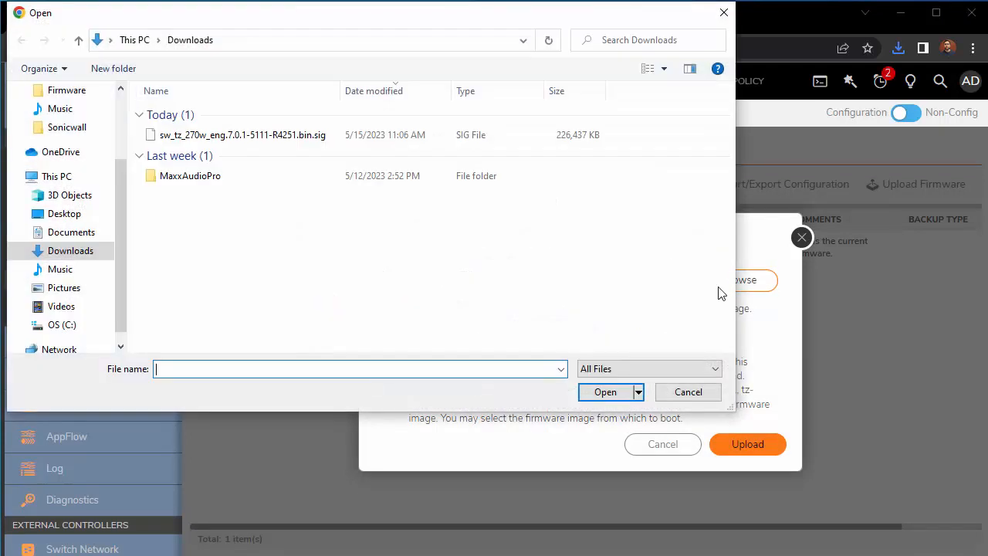
pyautogui.click(242, 134)
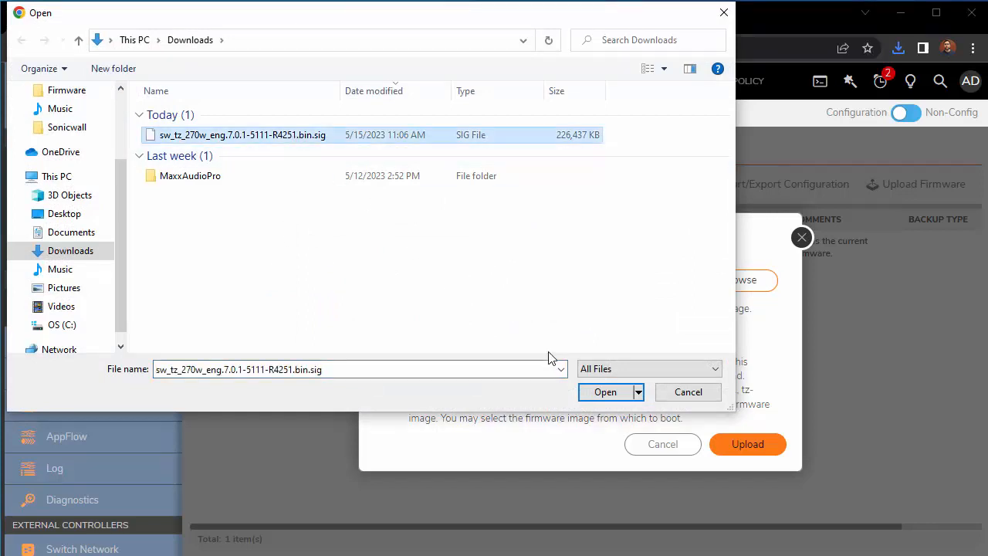
pyautogui.click(605, 391)
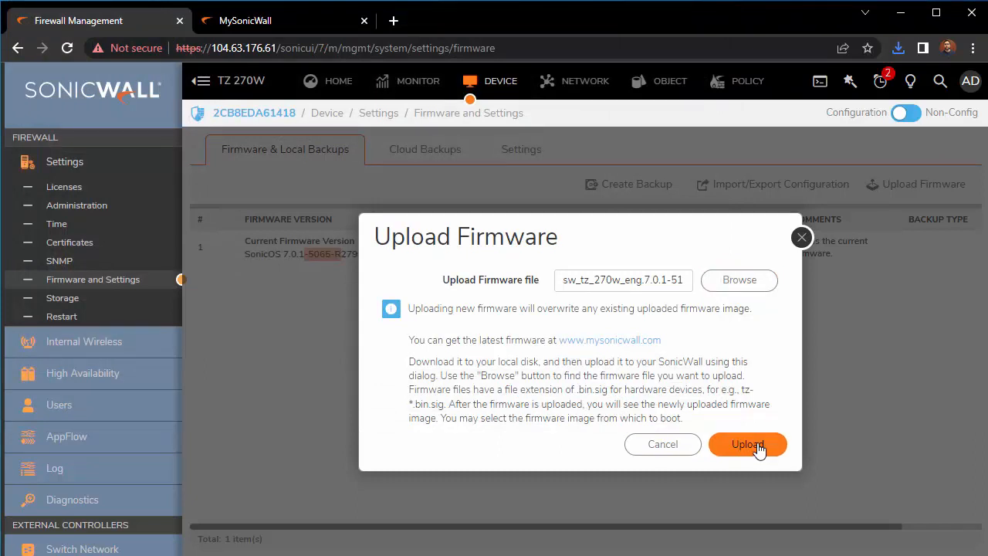
pyautogui.click(747, 445)
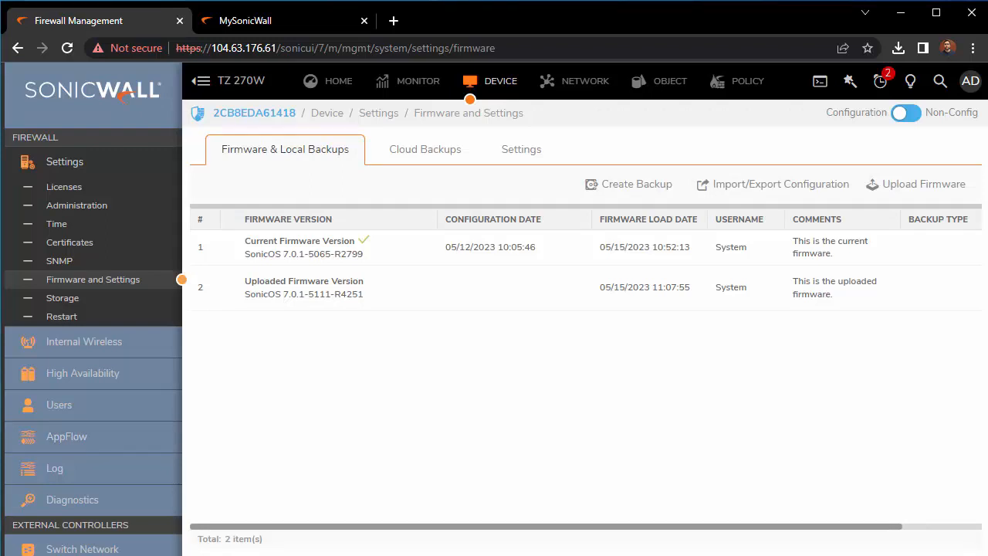
pyautogui.moveTo(448, 376)
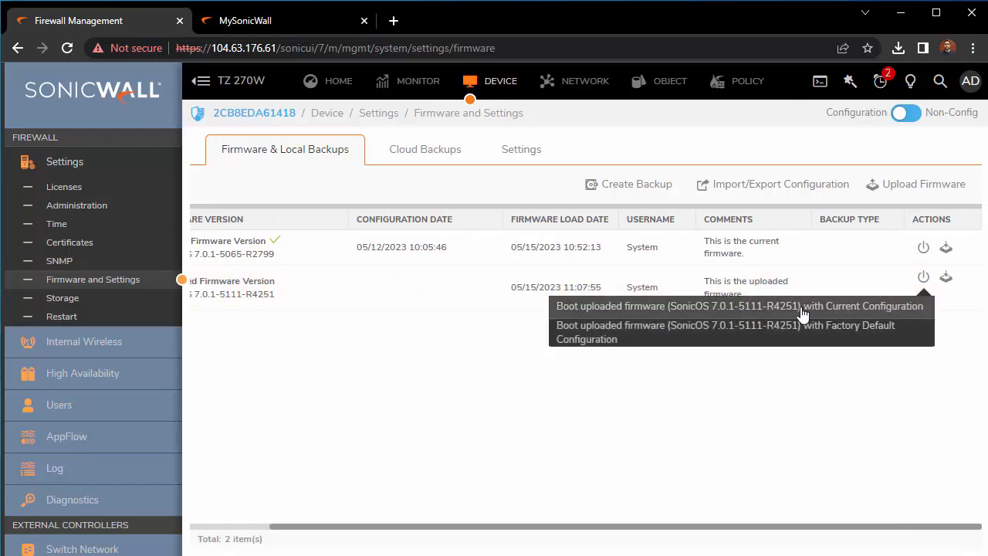
pyautogui.moveTo(828, 311)
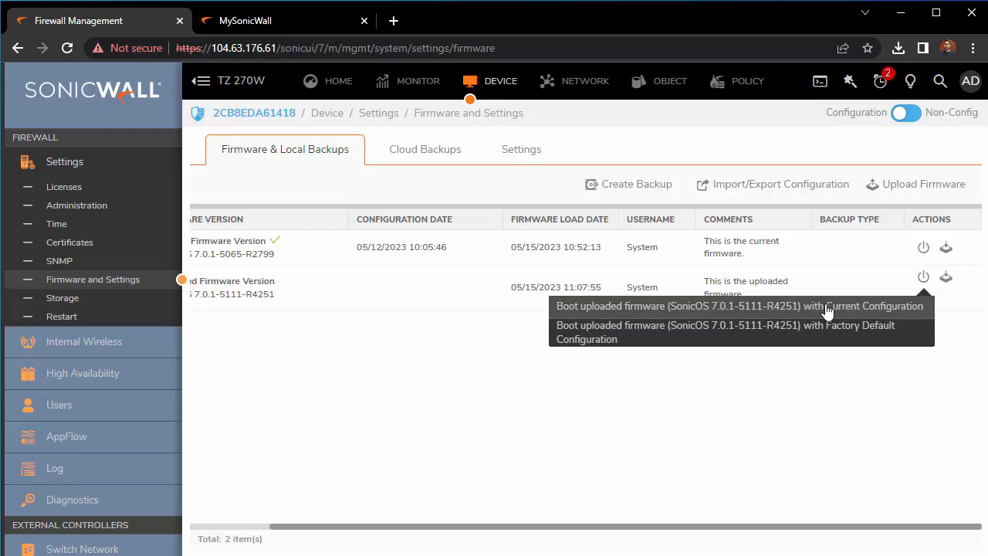
pyautogui.moveTo(807, 314)
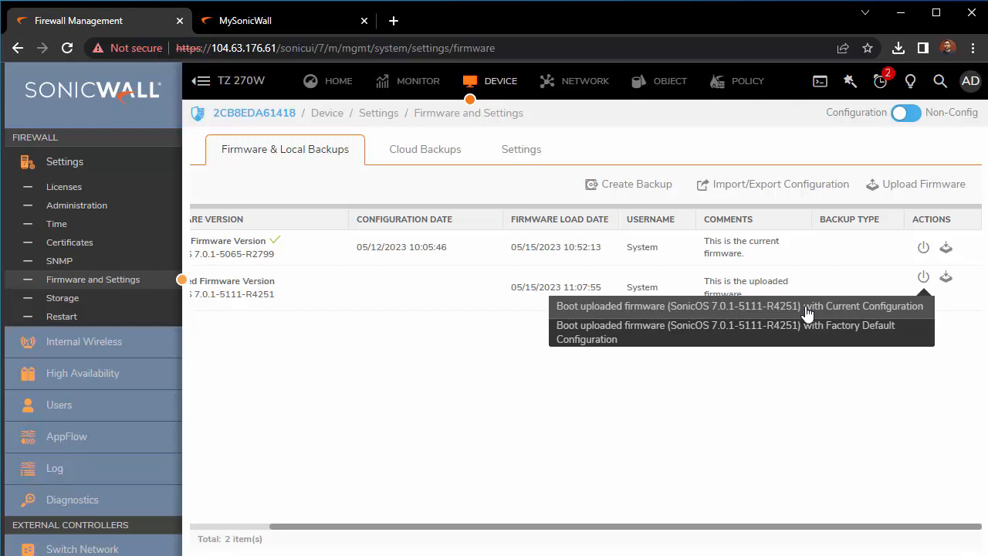
# Boot the uploaded 7.0.1-5111-R4251 firmware with the current configuration and confirm.
pyautogui.click(737, 306)
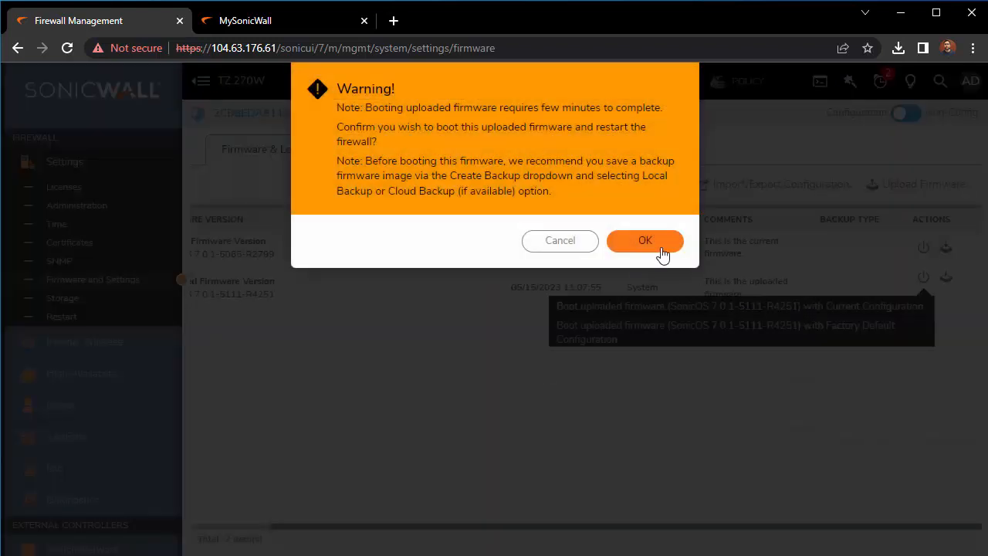
pyautogui.click(645, 240)
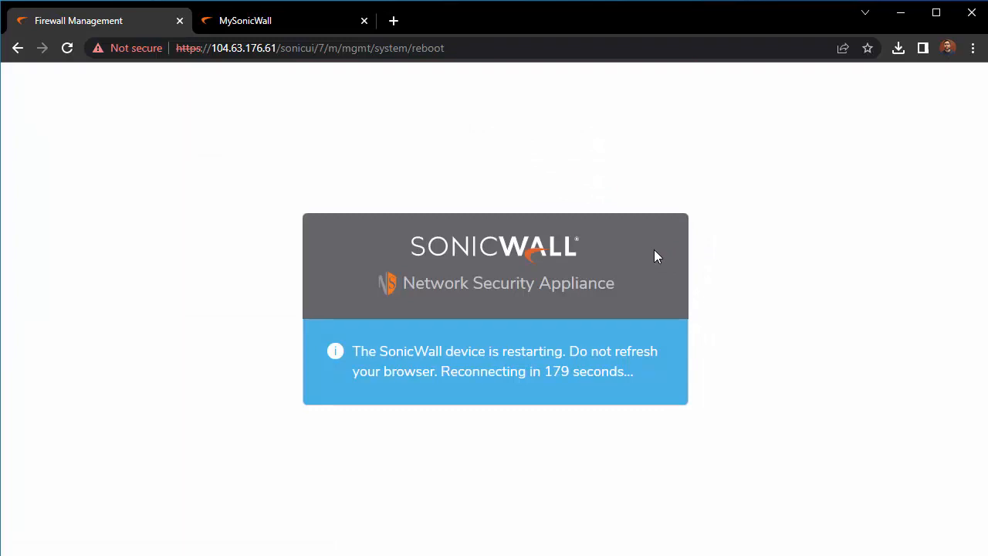